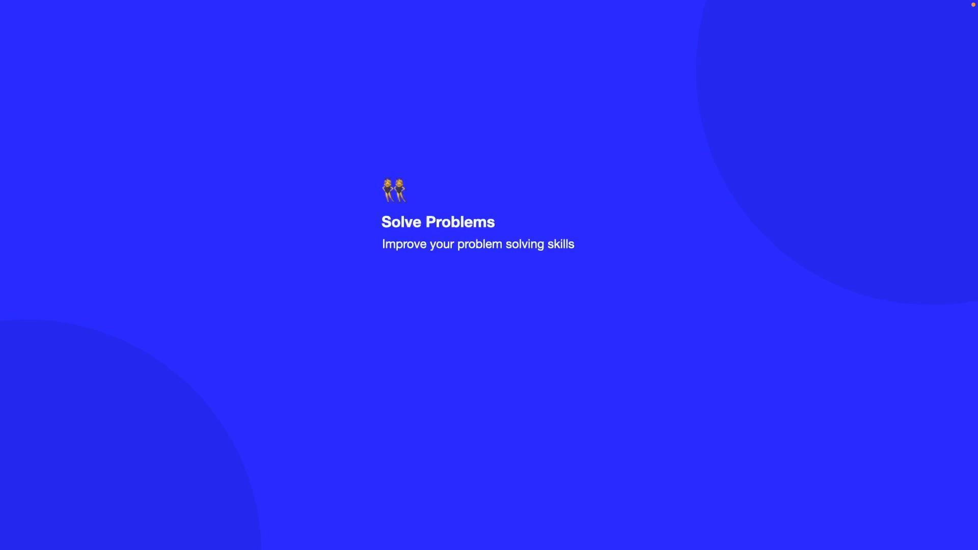
# - Mark the tundsdev end card as liked, subscribed and with notifications on under the Be Open slide
pyautogui.click(336, 468)
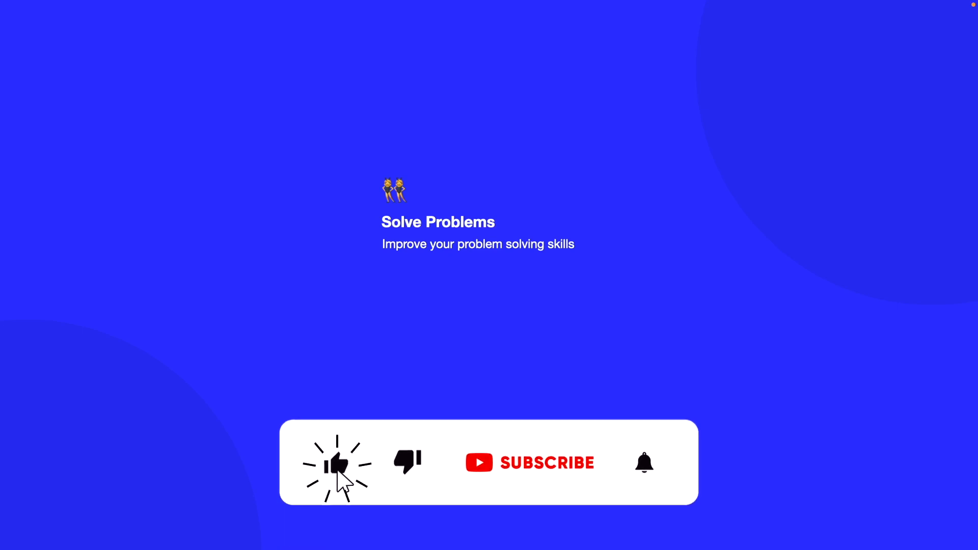
pyautogui.click(545, 463)
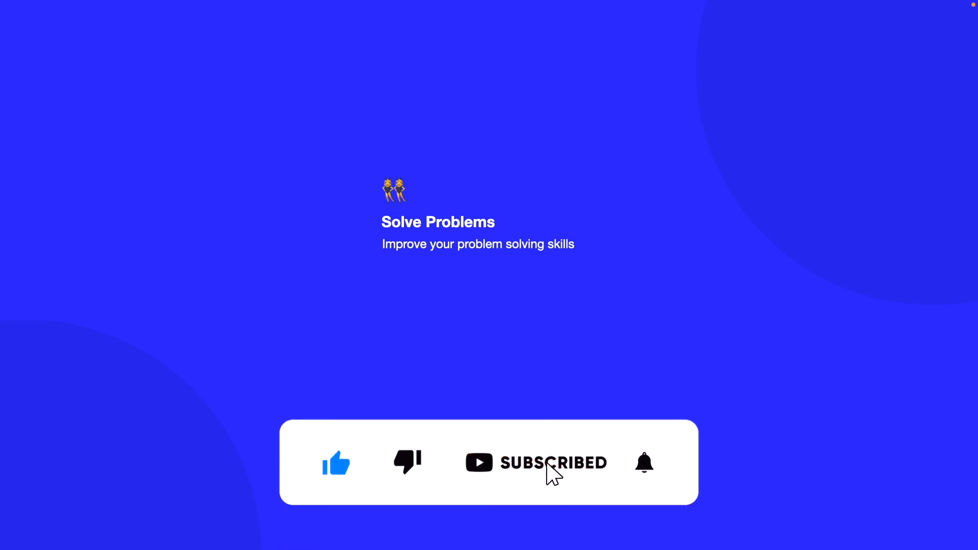
pyautogui.click(644, 463)
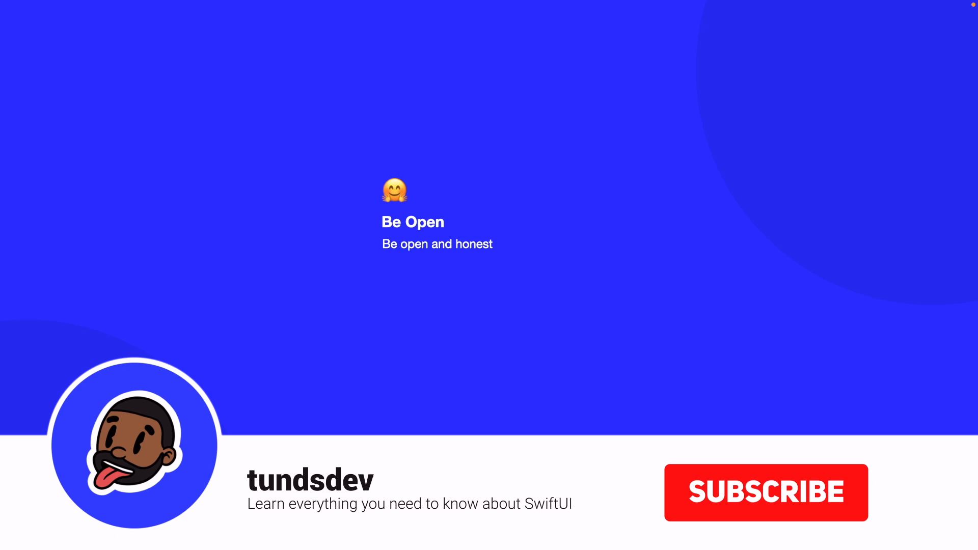
pyautogui.click(765, 497)
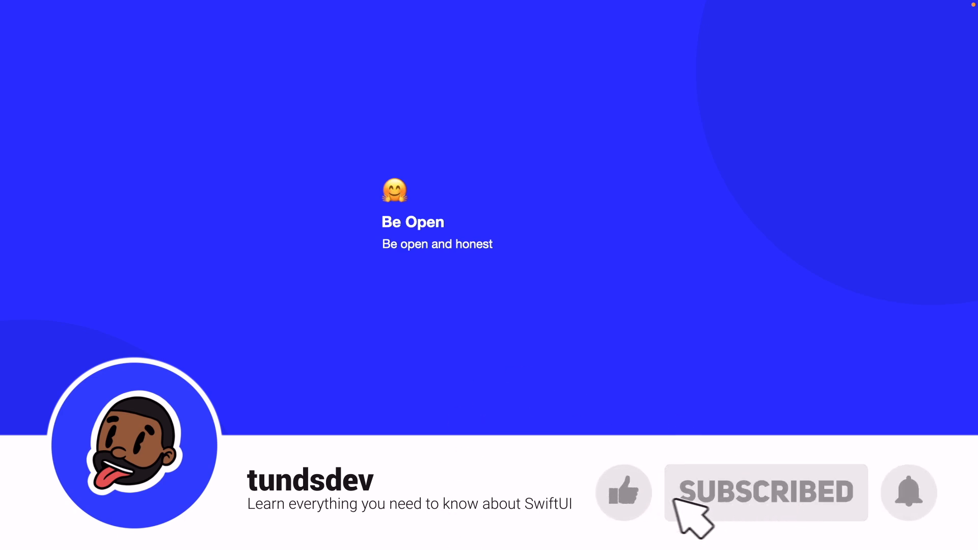
pyautogui.click(907, 493)
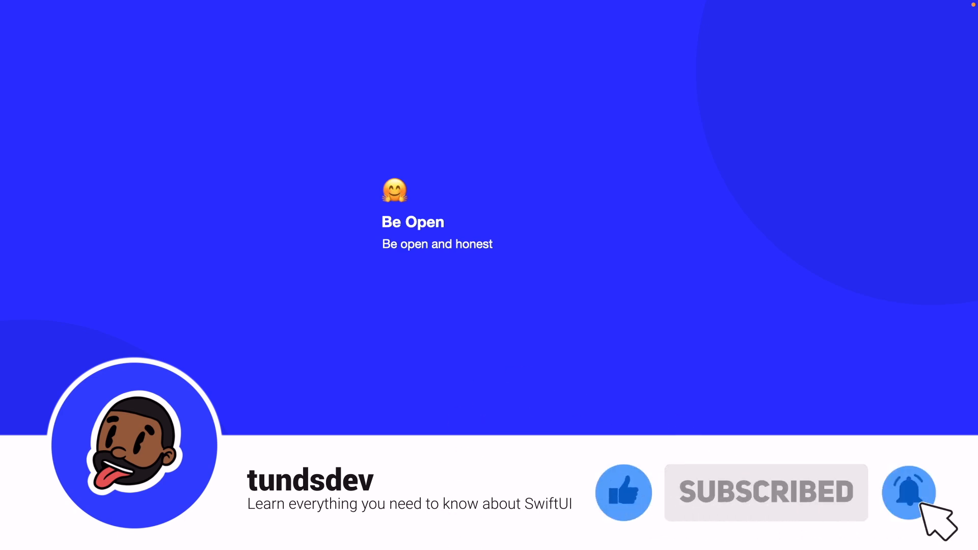